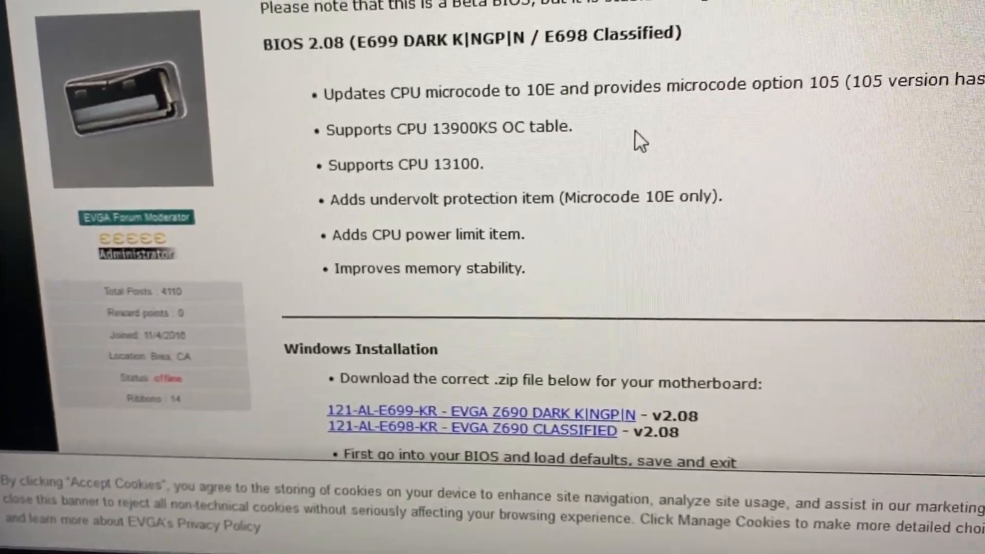
scroll(up, 3)
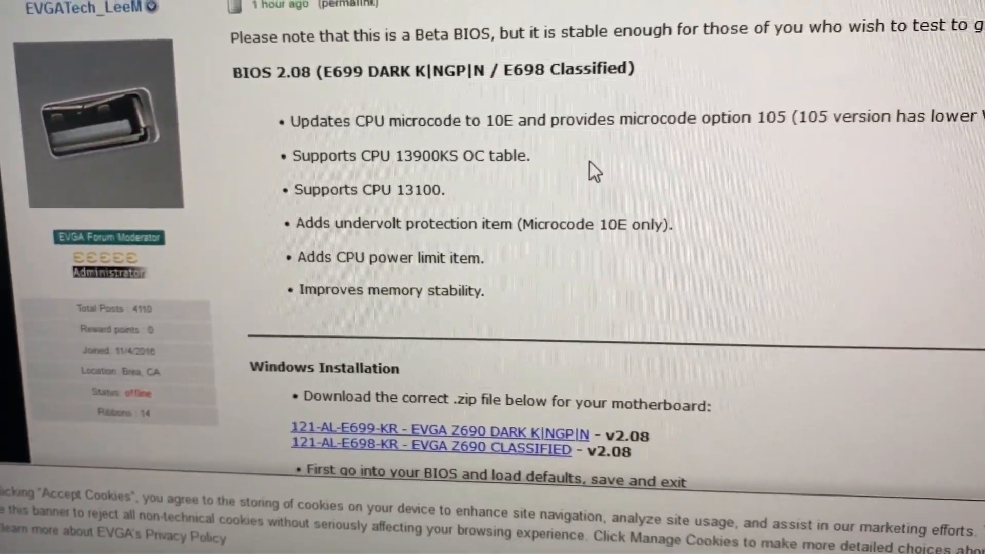